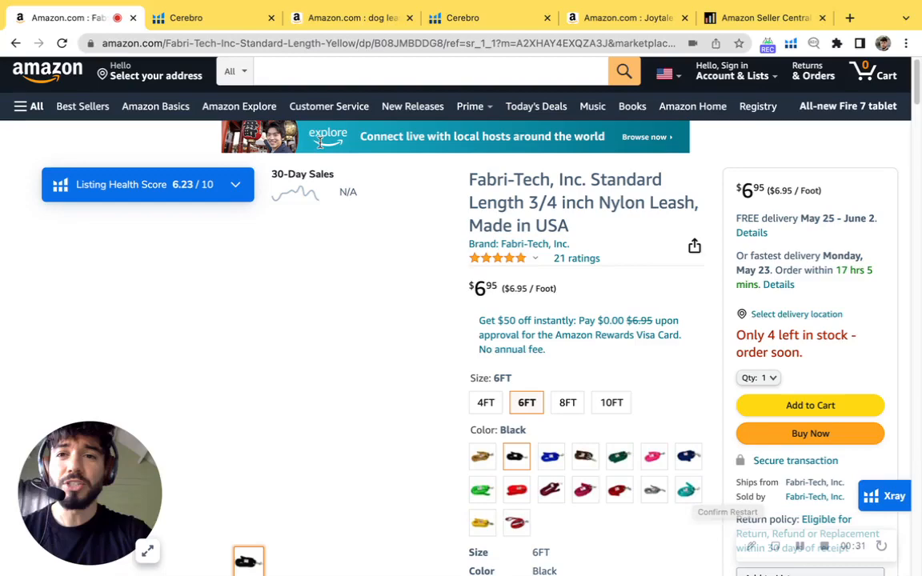
# Step: Switch to Cerebro's reverse-ASIN results for the Fabri-Tech leash, showing 314 keywords
pyautogui.click(212, 56)
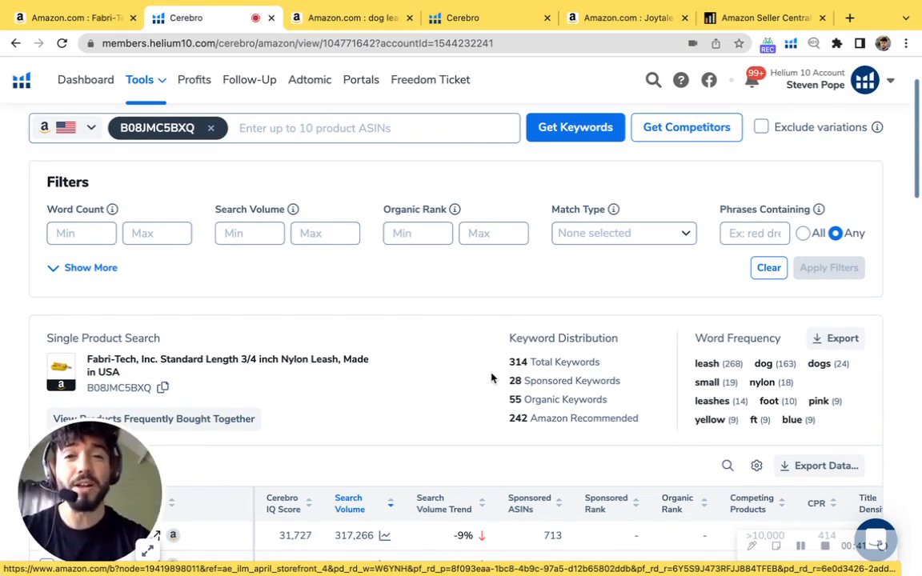
pyautogui.scroll(-3)
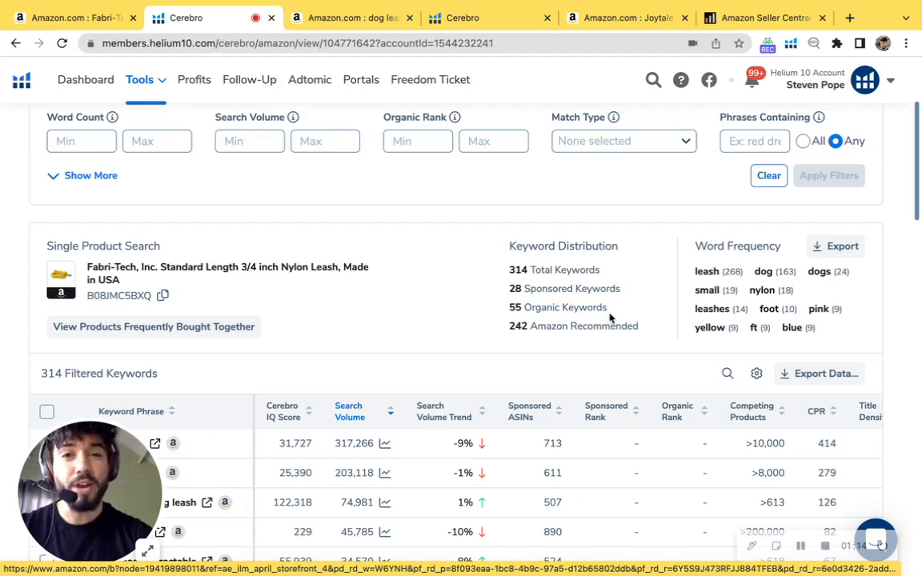
pyautogui.moveTo(411, 291)
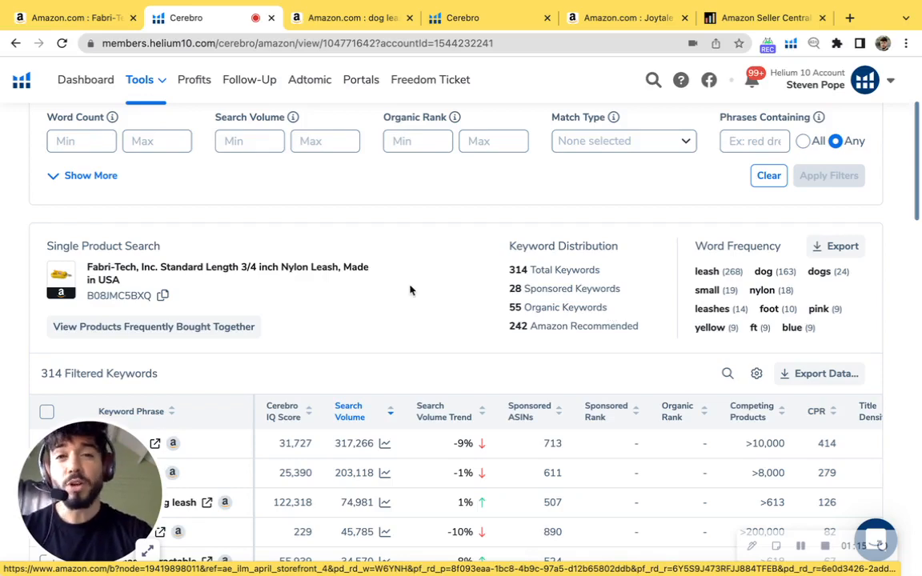
pyautogui.scroll(-3)
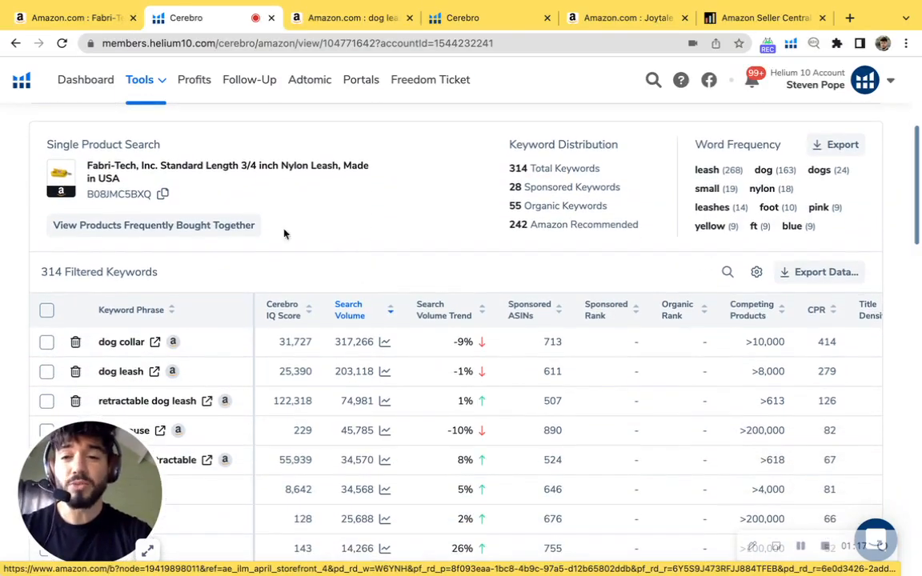
pyautogui.scroll(-3)
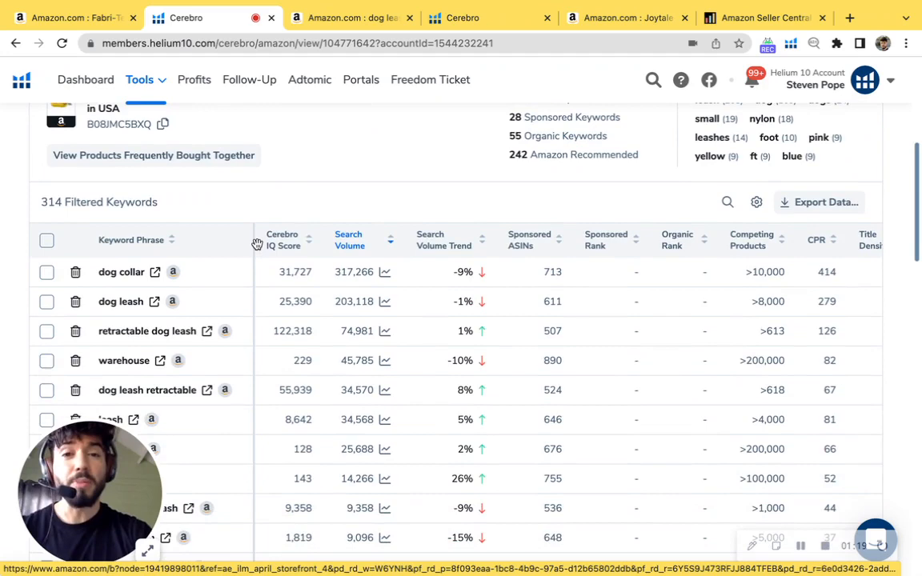
pyautogui.moveTo(282, 241)
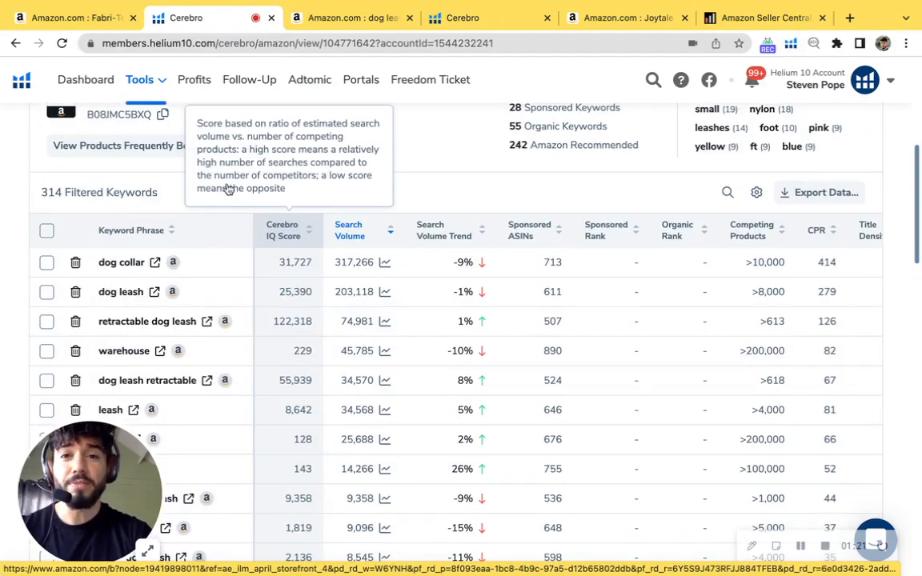
pyautogui.scroll(-3)
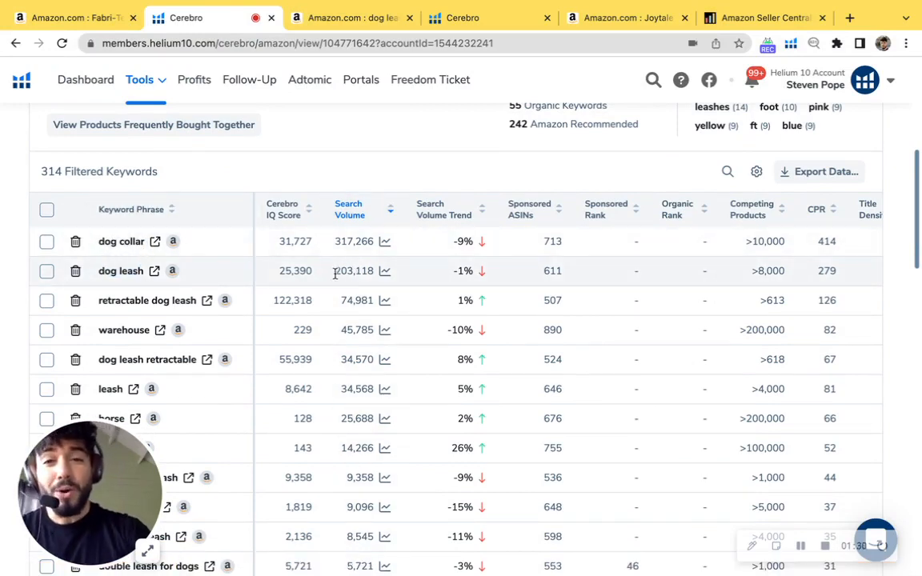
pyautogui.doubleClick(353, 270)
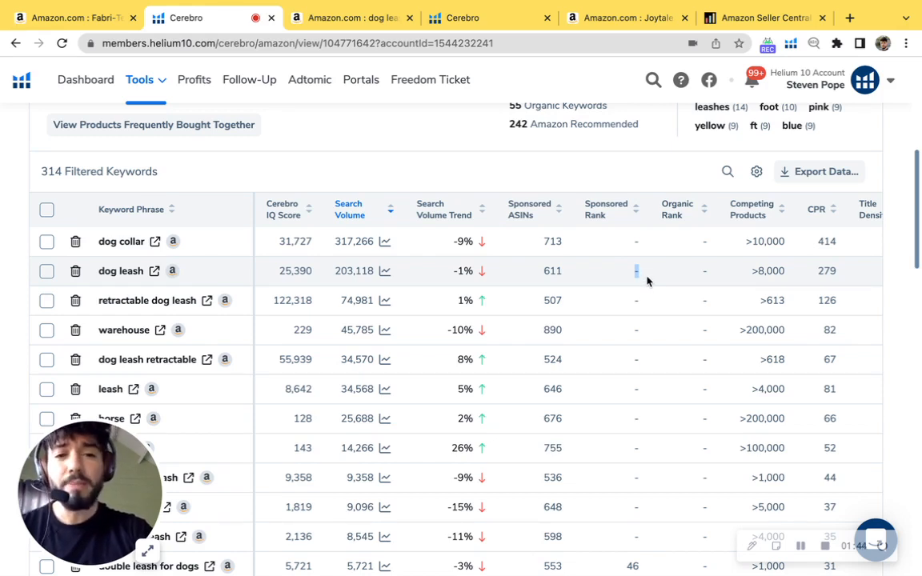
pyautogui.moveTo(711, 277)
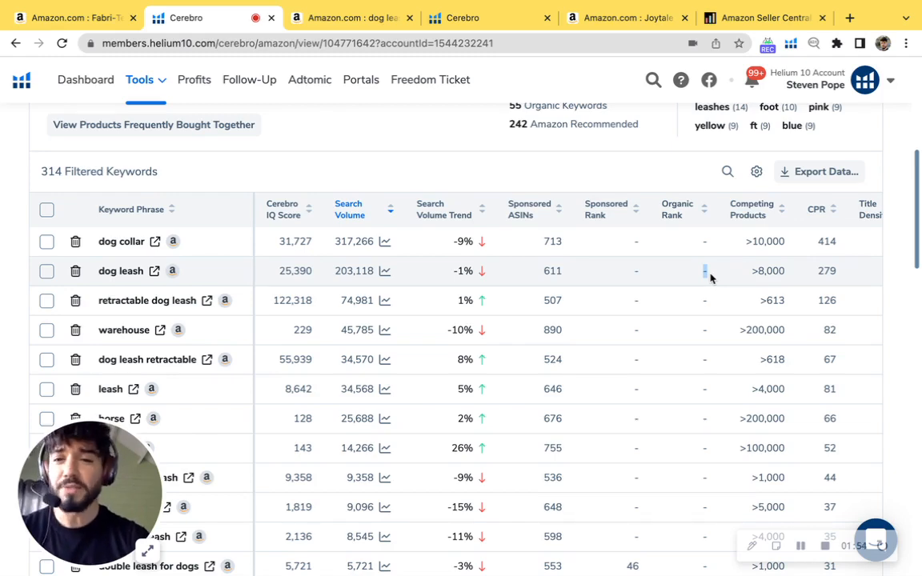
pyautogui.moveTo(235, 258)
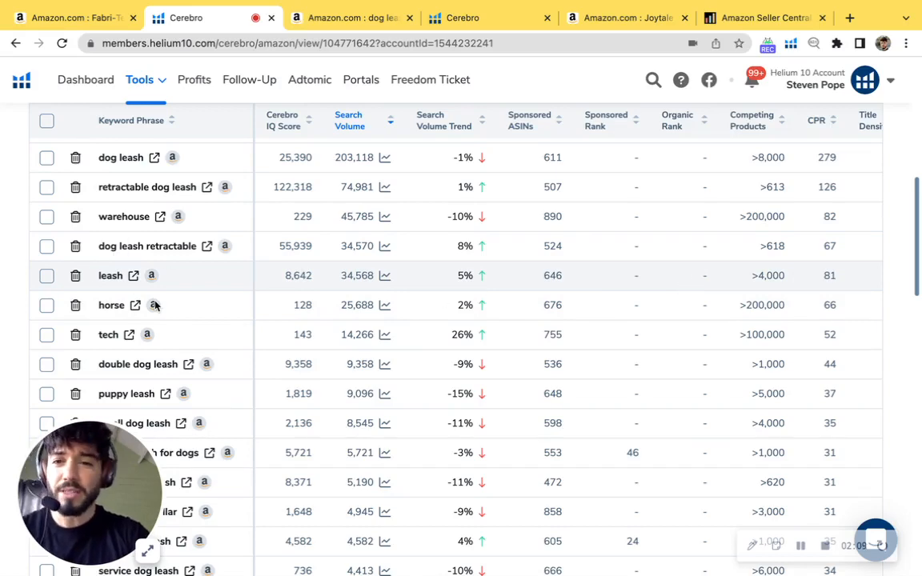
pyautogui.scroll(-3)
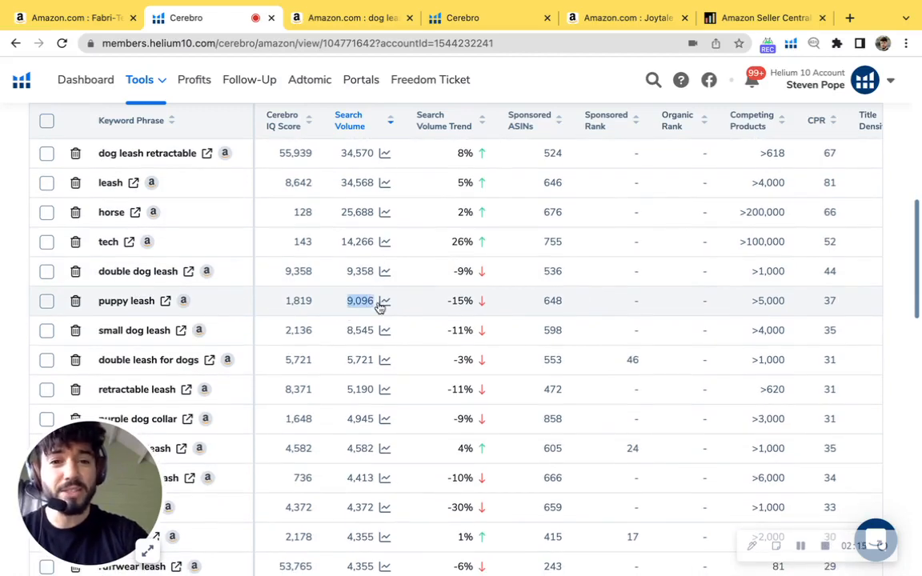
pyautogui.scroll(-3)
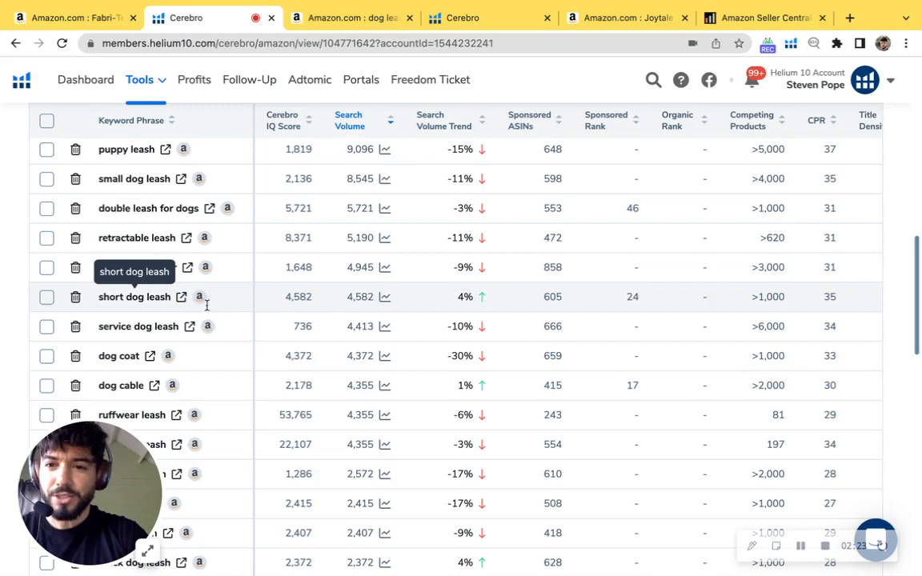
pyautogui.scroll(-3)
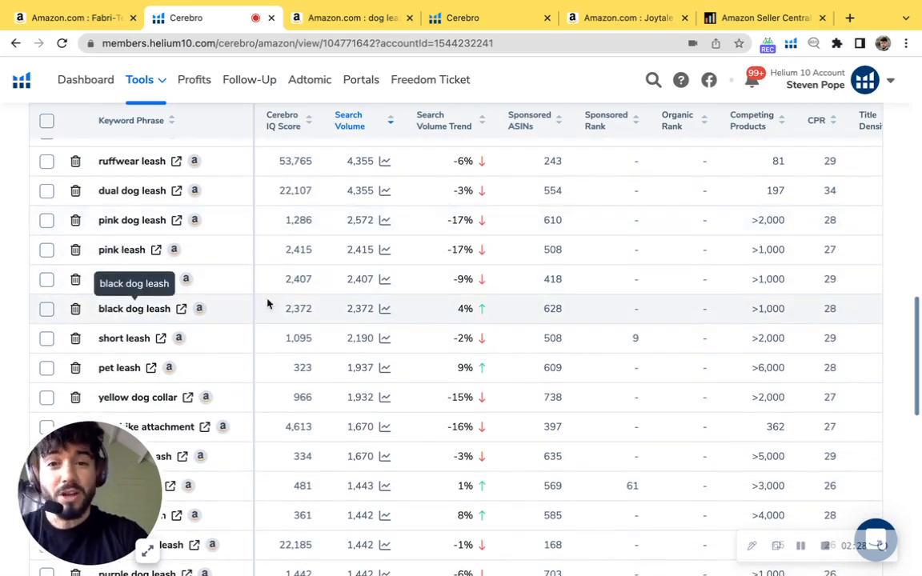
pyautogui.scroll(-3)
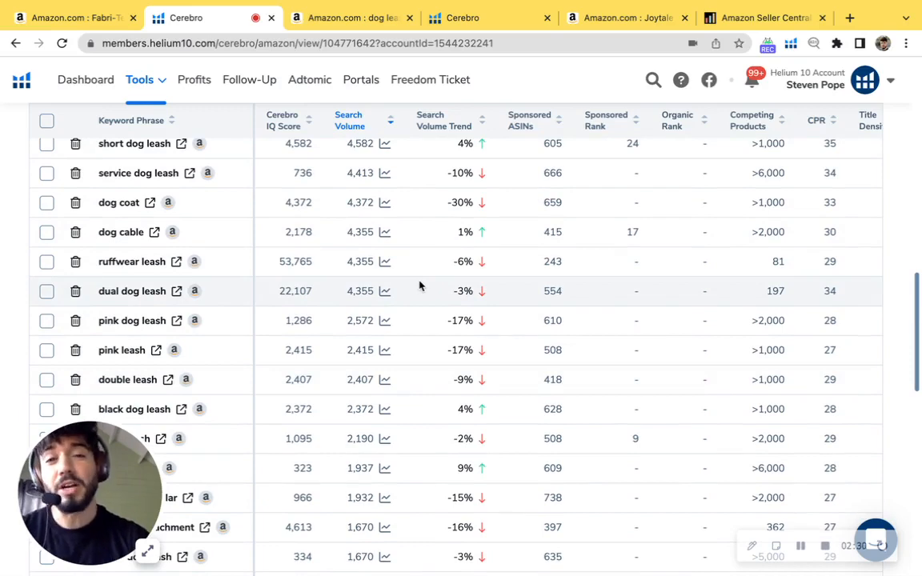
pyautogui.scroll(-3)
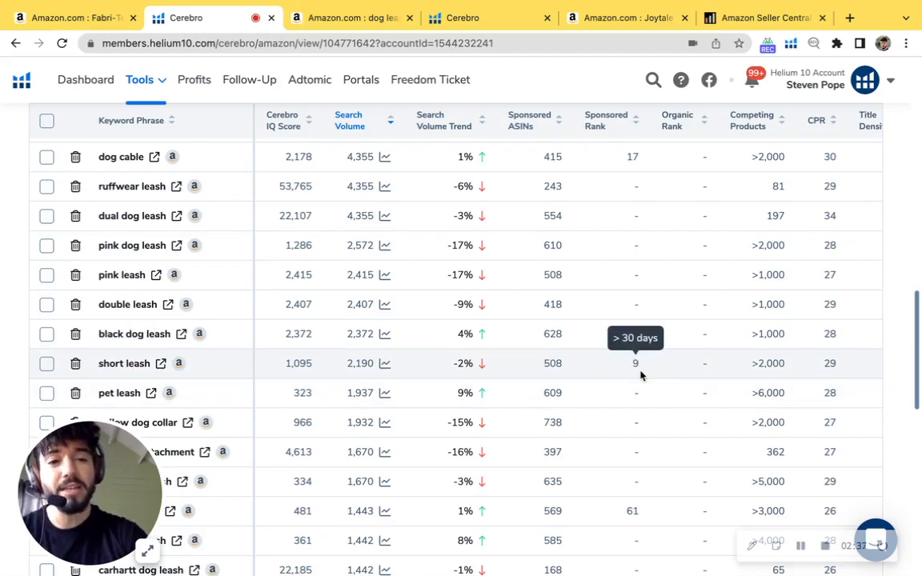
pyautogui.moveTo(687, 370)
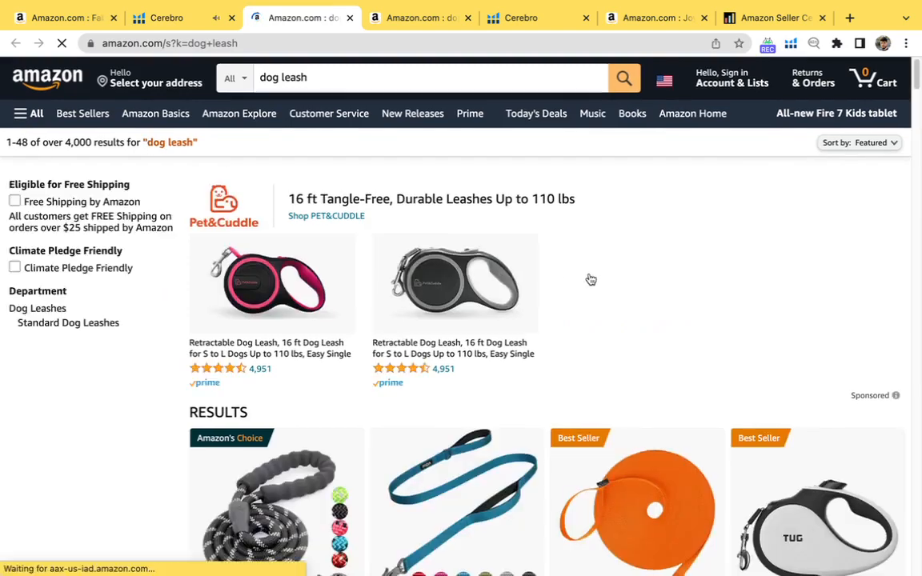
# Step: Scroll through the 'dog leash' results, reviewing sponsored listings and Xray ASIN, variation and seller details
pyautogui.scroll(-3)
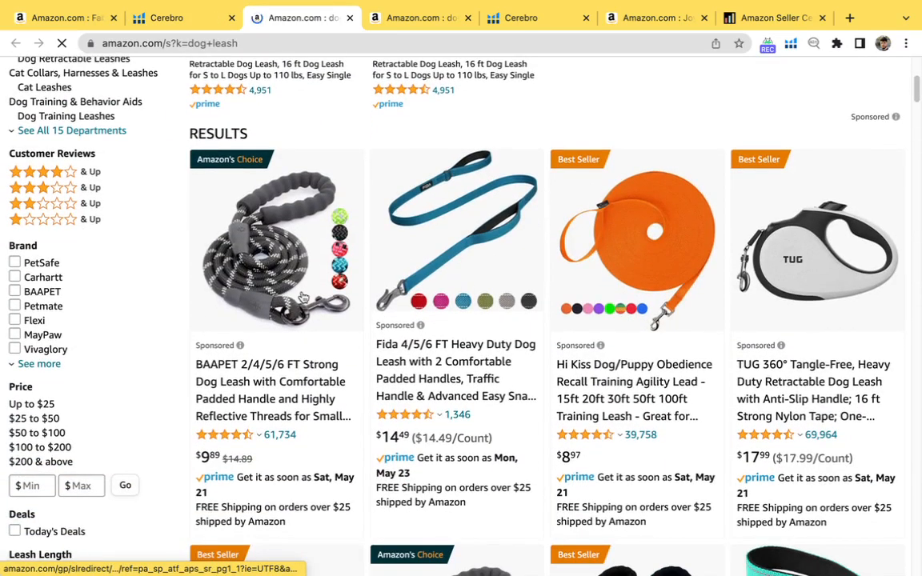
pyautogui.scroll(-3)
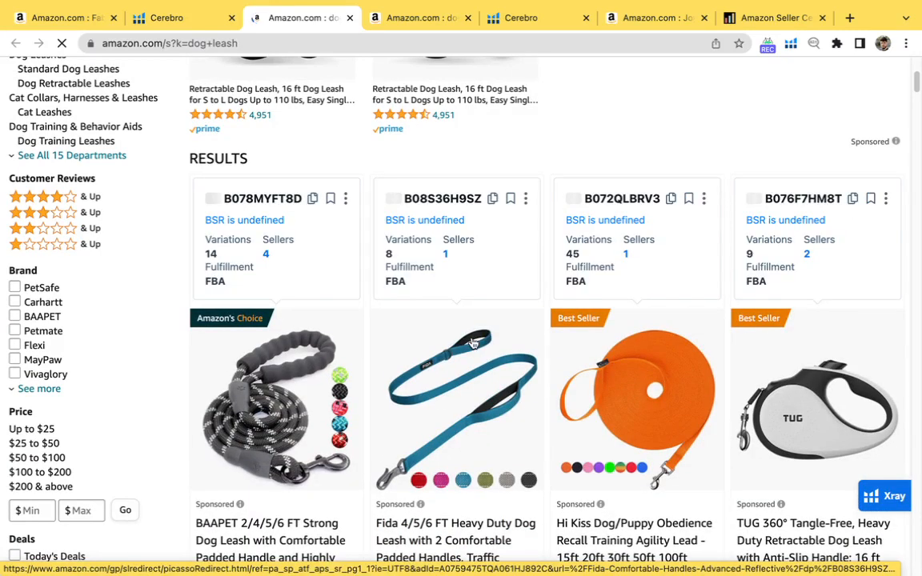
pyautogui.scroll(-3)
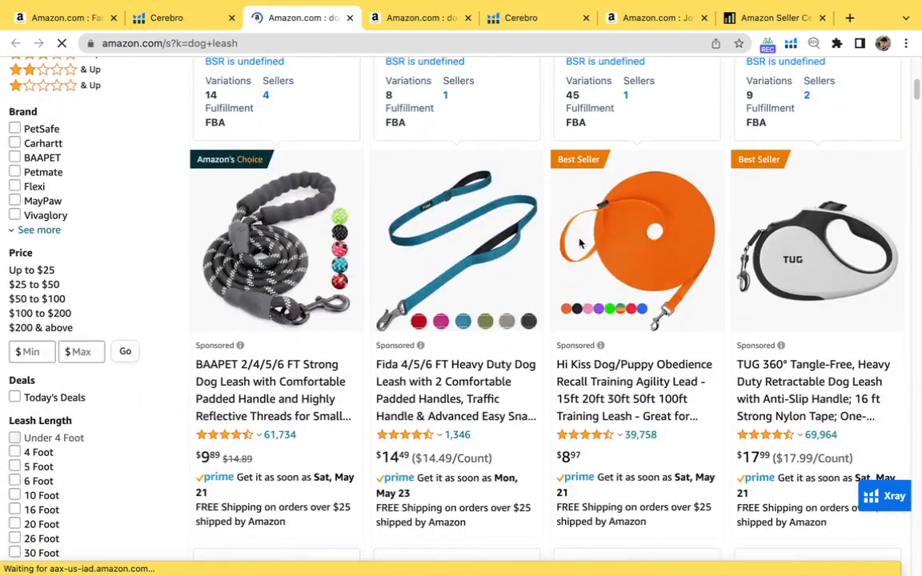
pyautogui.scroll(-3)
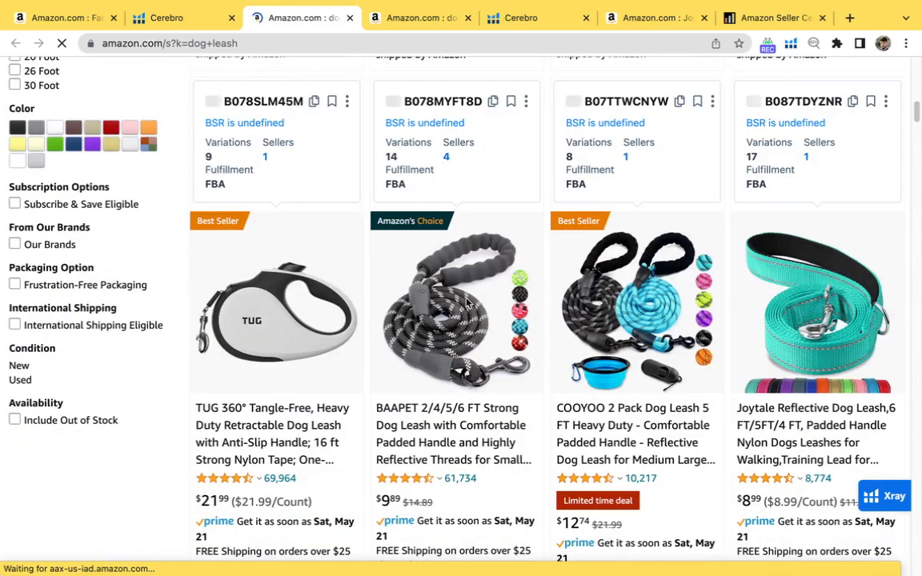
pyautogui.scroll(-3)
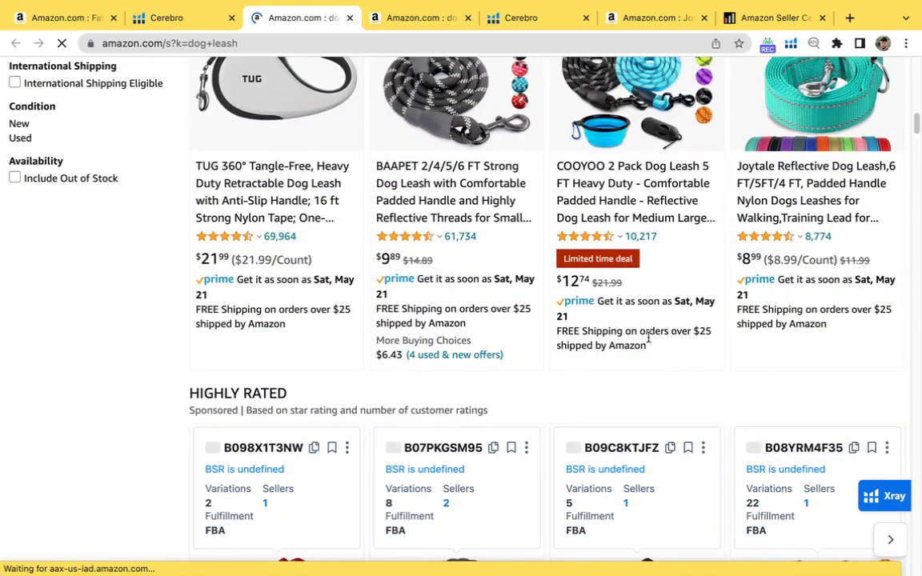
pyautogui.scroll(-3)
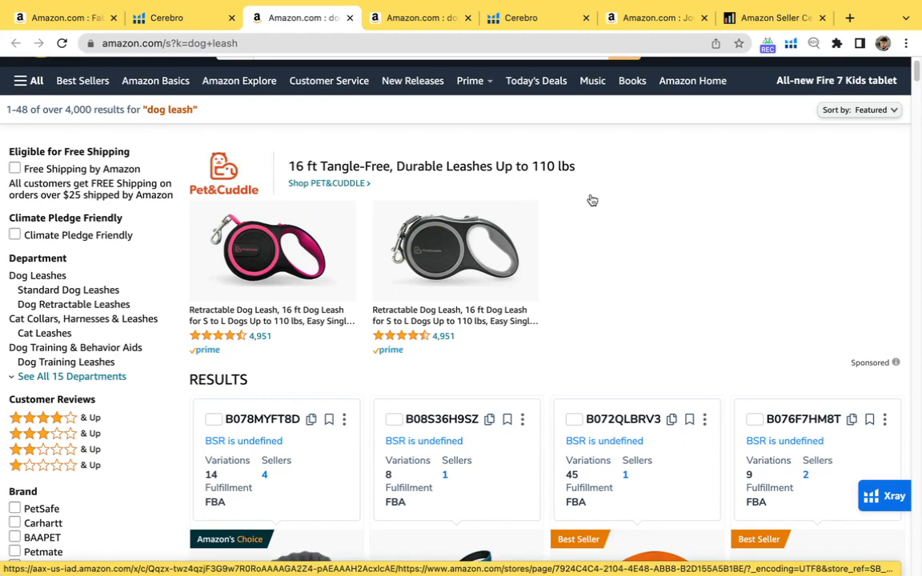
pyautogui.click(420, 18)
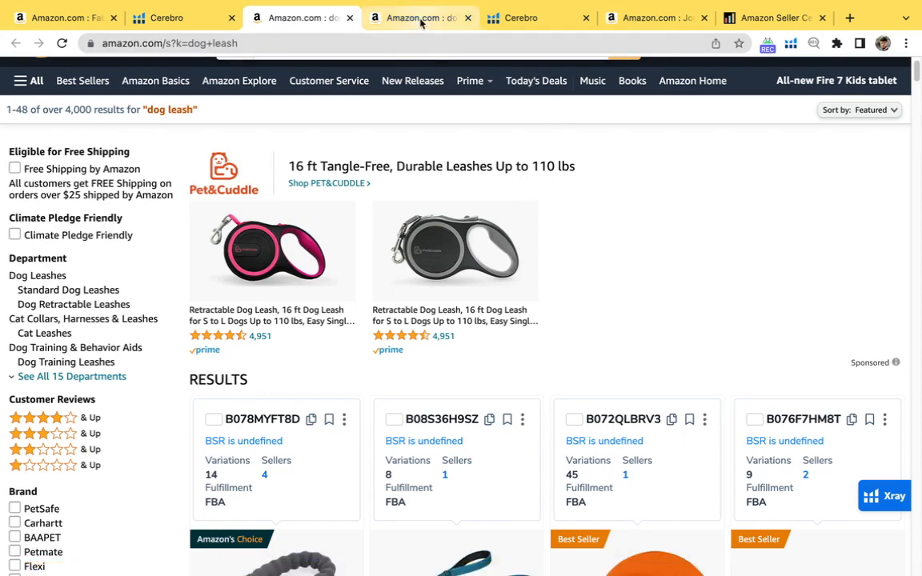
# Step: Run Xray on 'dog leash', showing 203,118 search volume and $3,670,543 total revenue
pyautogui.click(884, 495)
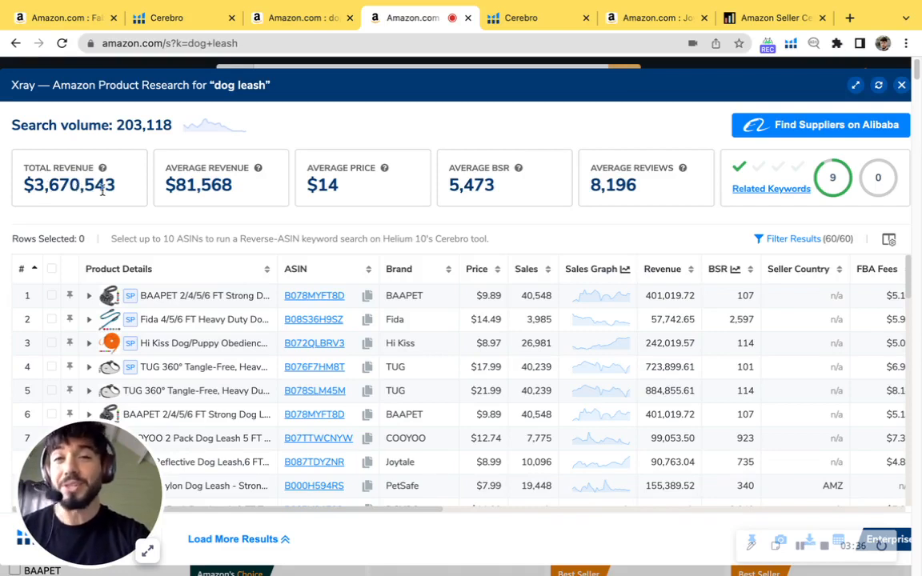
pyautogui.moveTo(116, 189)
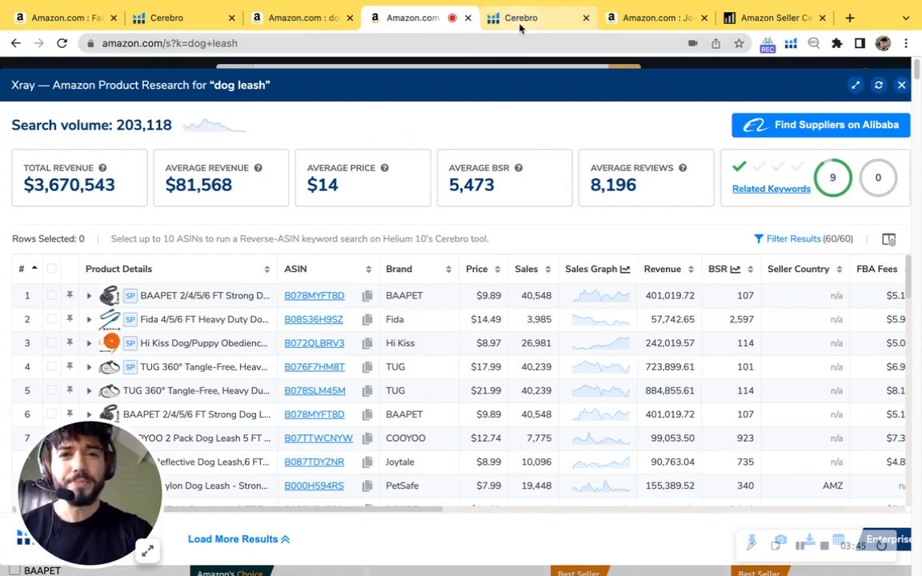
# Step: View B087TDYZNR's keyword distribution: 4,049 total, 459 sponsored, 3,463 organic keywords
pyautogui.click(521, 17)
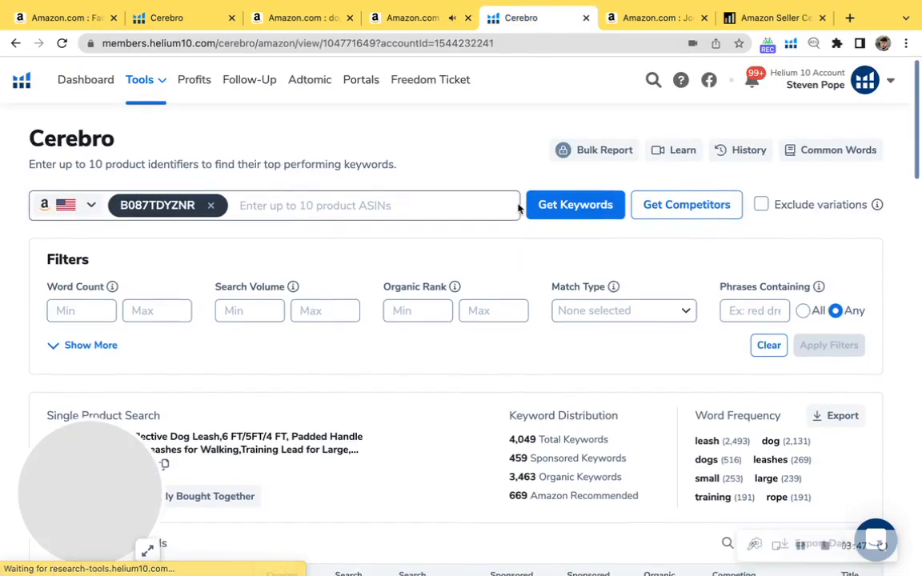
pyautogui.scroll(-3)
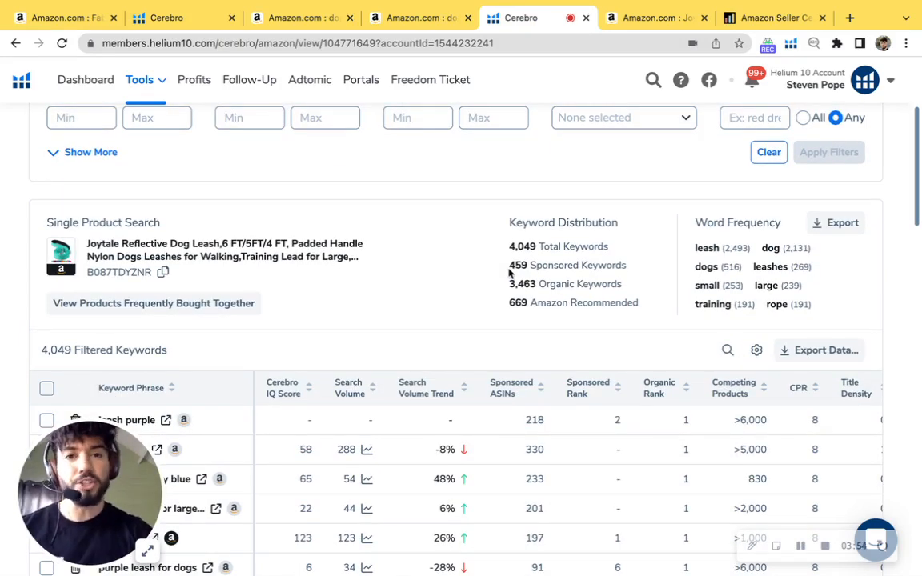
pyautogui.scroll(-3)
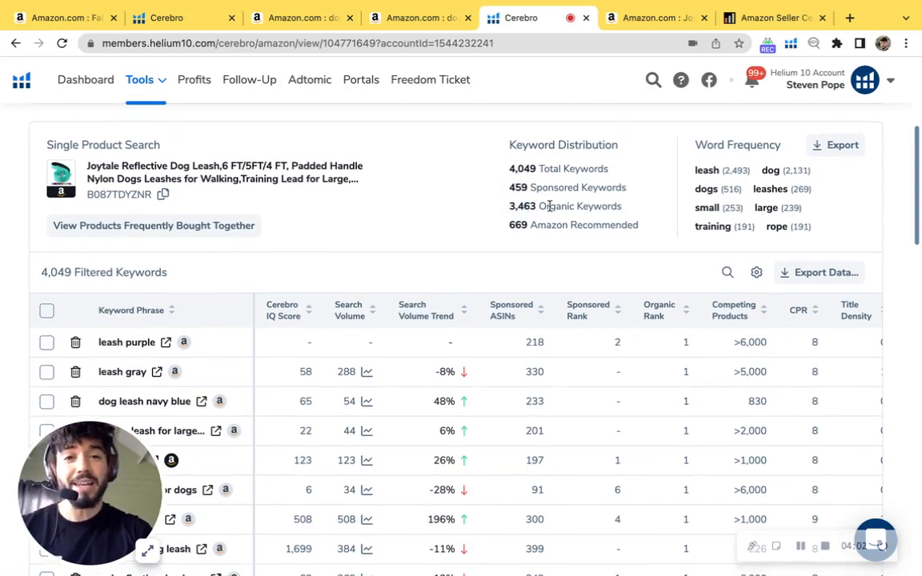
pyautogui.scroll(-3)
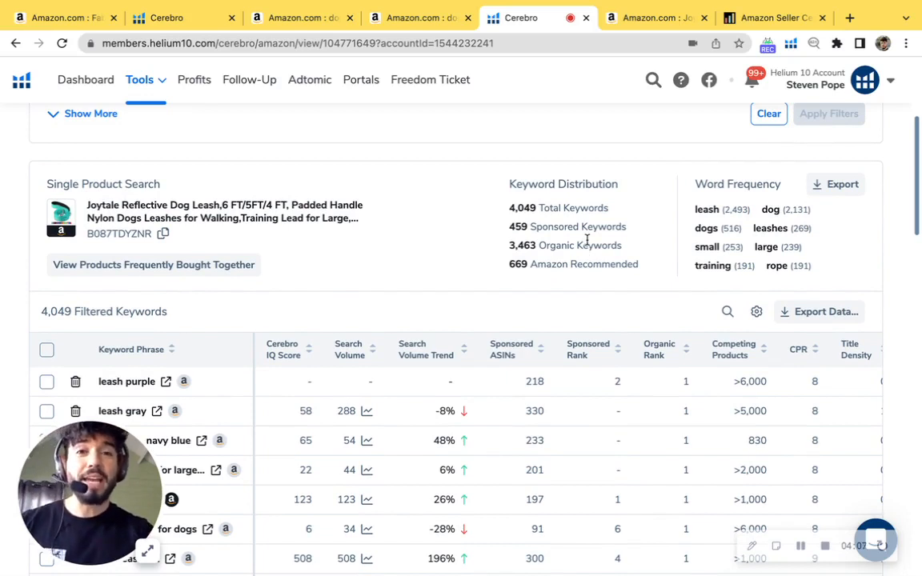
pyautogui.moveTo(574, 223)
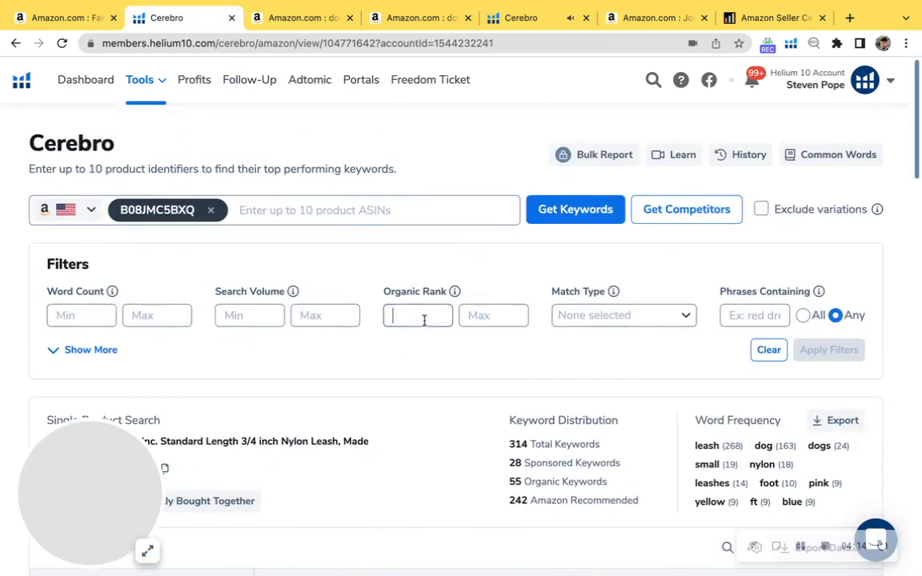
# Step: Filter B08JMC5BXQ keywords to organic rank 20–50, surfacing 'teal dog leash', then return to Amazon
pyautogui.write('20')
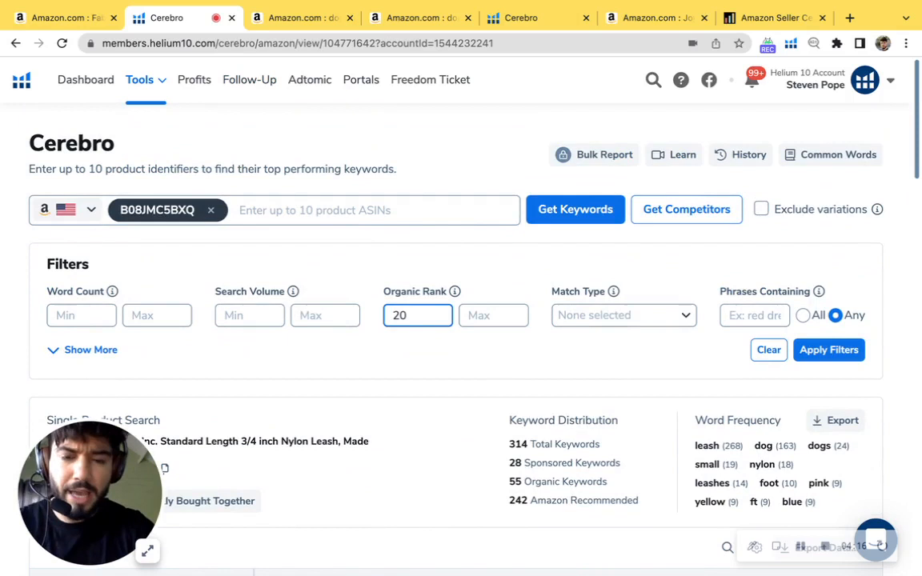
pyautogui.write('50')
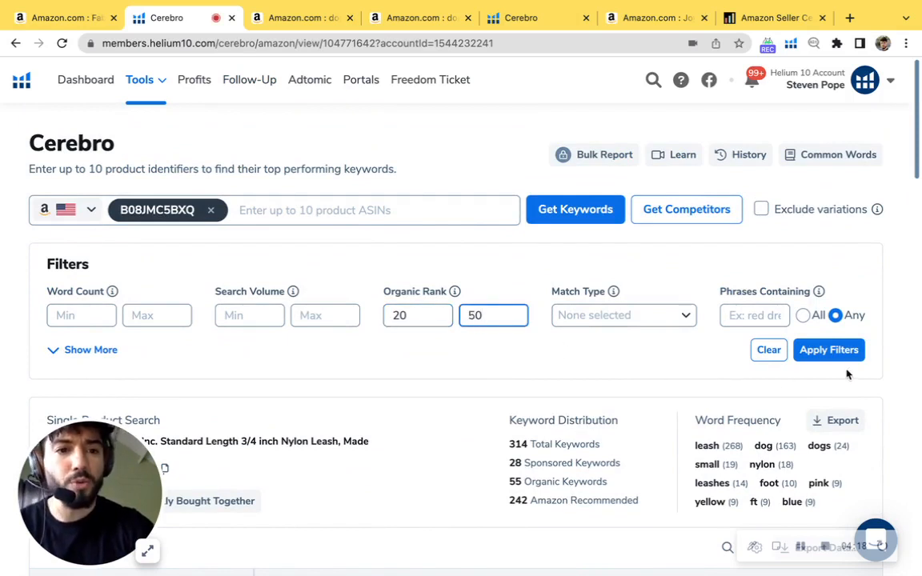
pyautogui.click(828, 350)
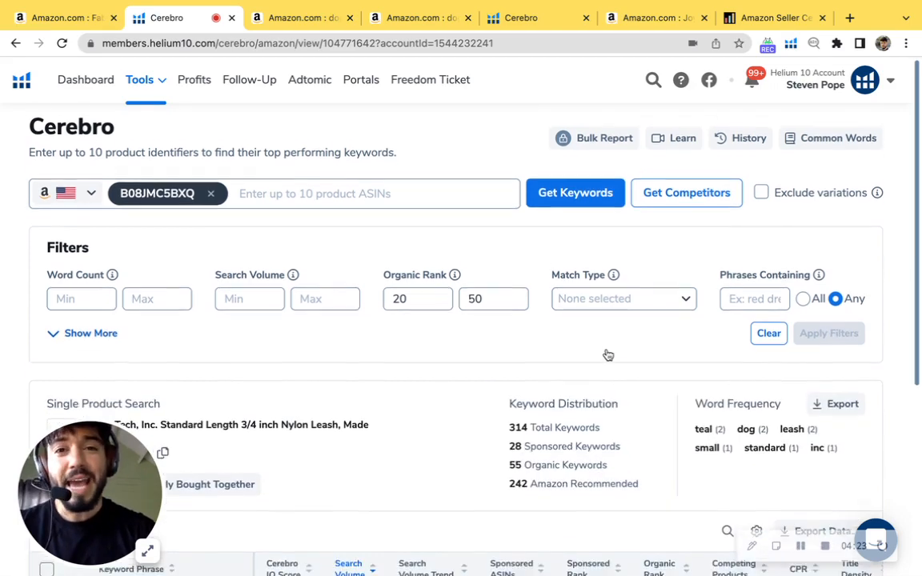
pyautogui.scroll(-3)
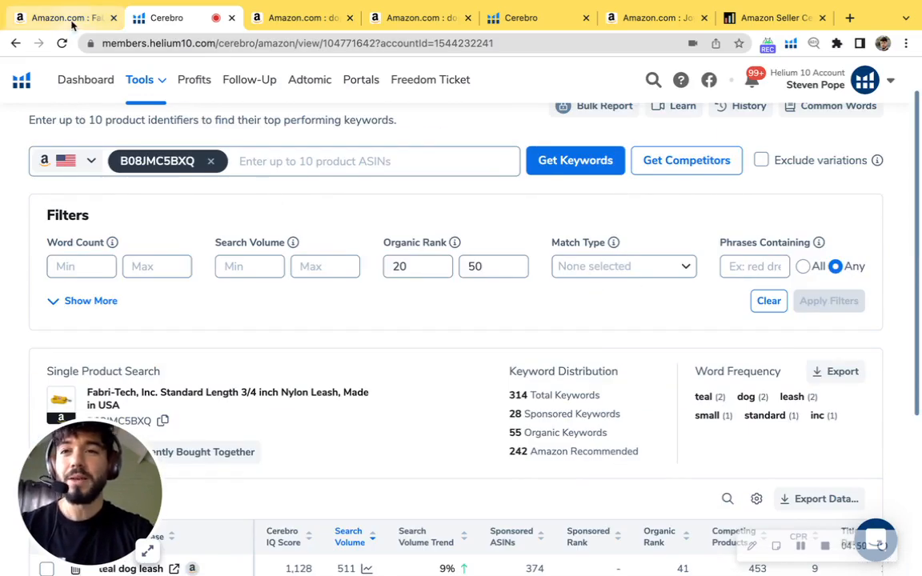
pyautogui.click(60, 18)
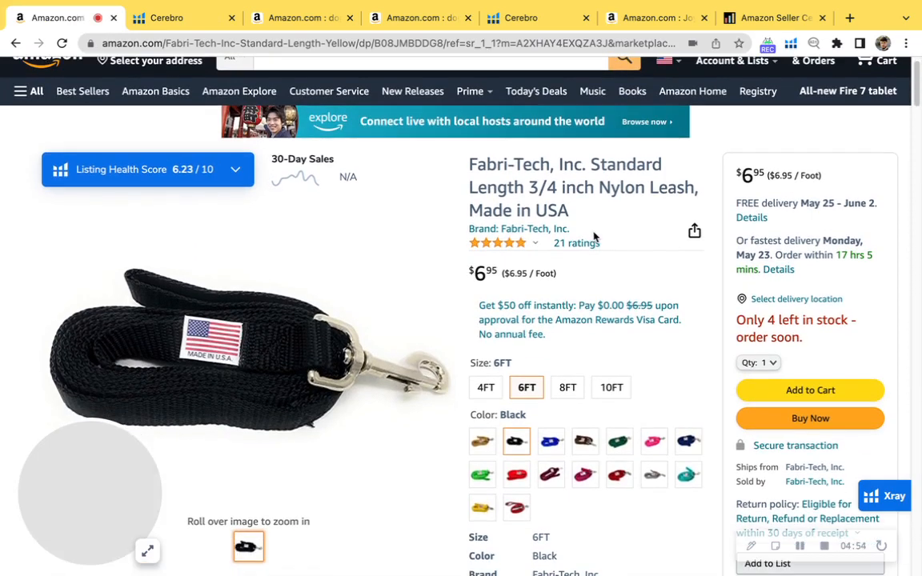
# Step: Review the Fabri-Tech listing's bullets, product information and sales estimator, then go to the Joytale listing
pyautogui.scroll(-3)
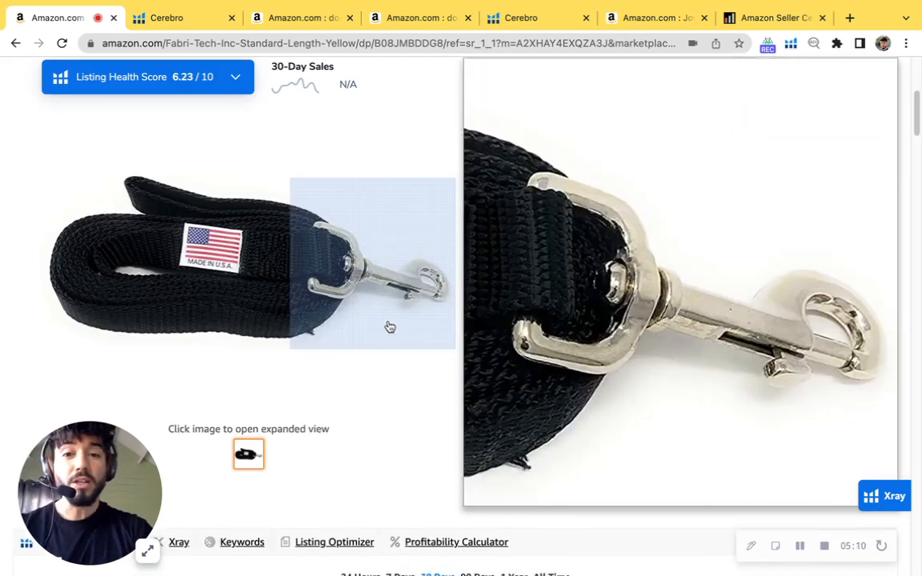
pyautogui.scroll(-3)
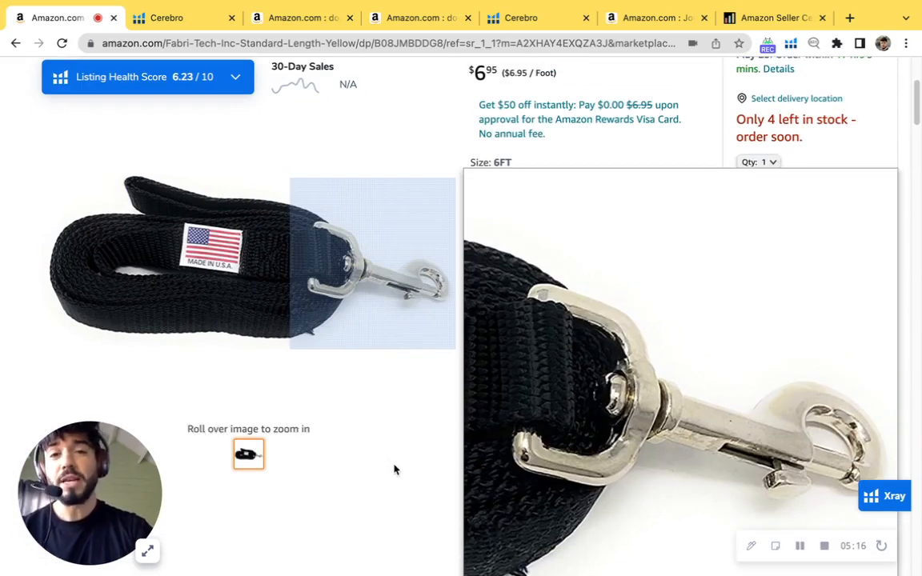
pyautogui.scroll(-3)
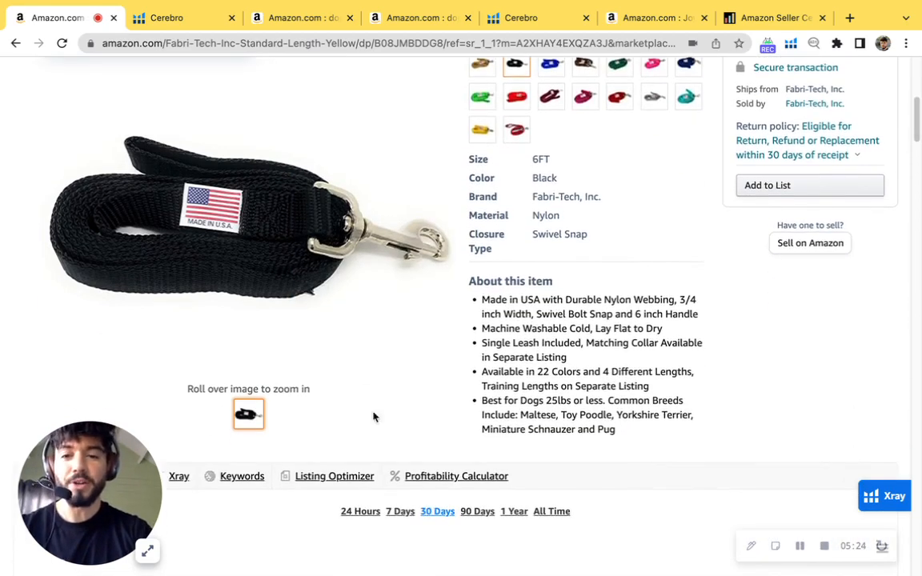
pyautogui.moveTo(357, 228)
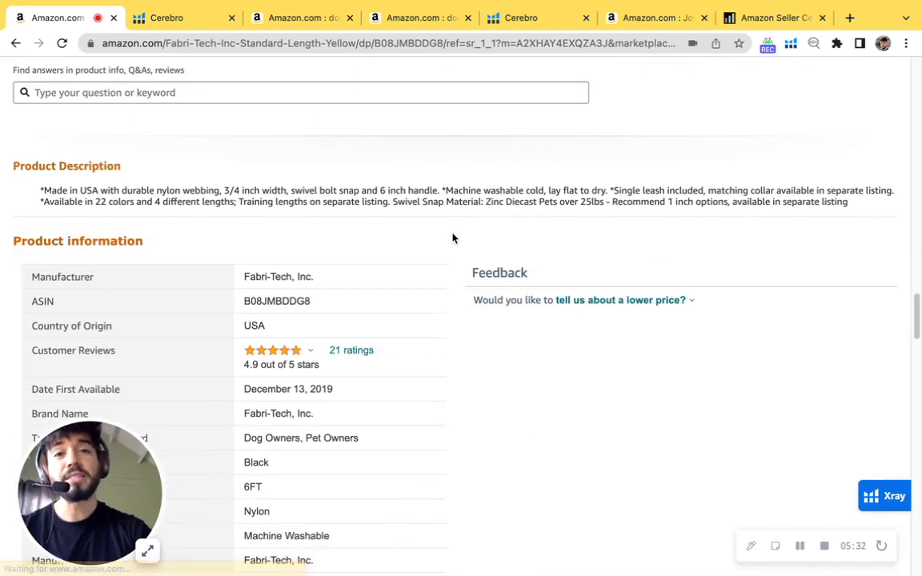
pyautogui.moveTo(444, 230)
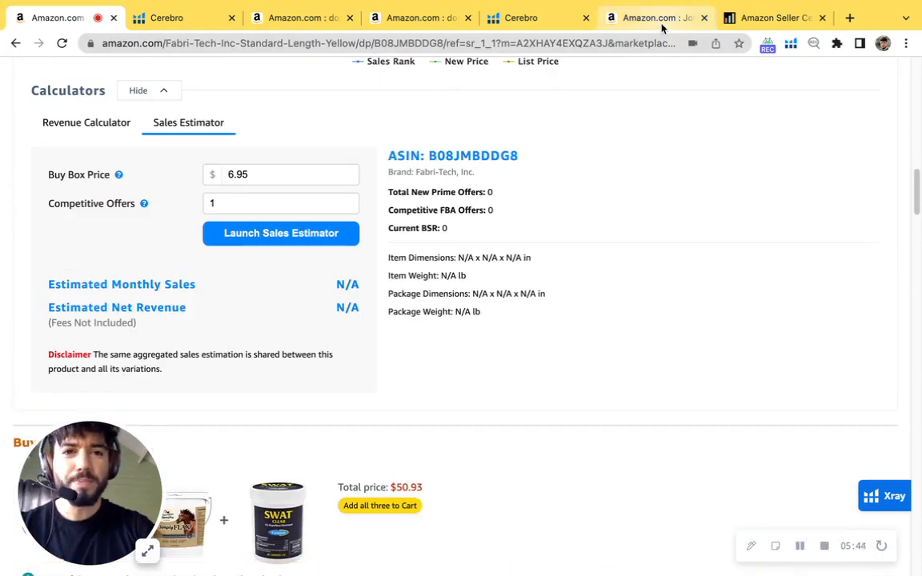
pyautogui.click(649, 17)
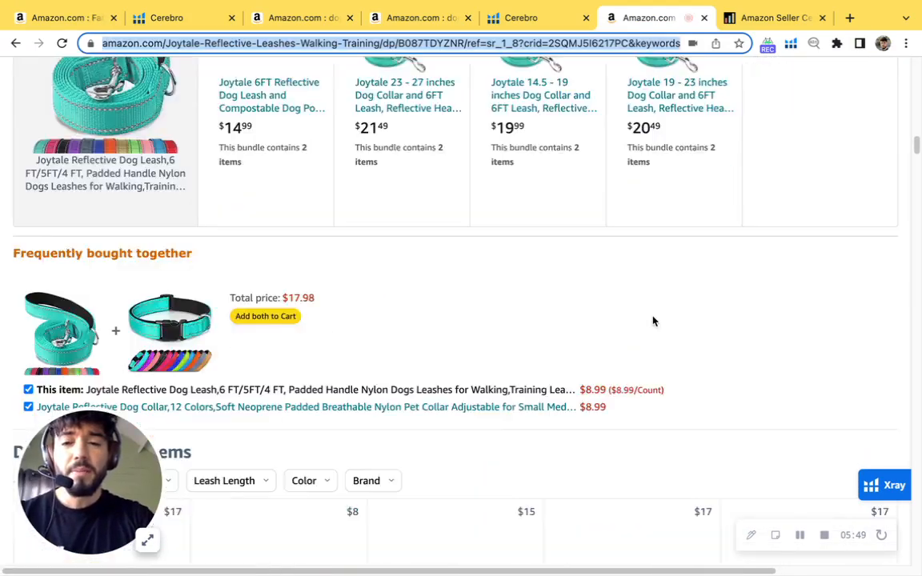
# Step: Scroll to the Joytale 'From the Brand' story and select its paragraphs
pyautogui.scroll(-3)
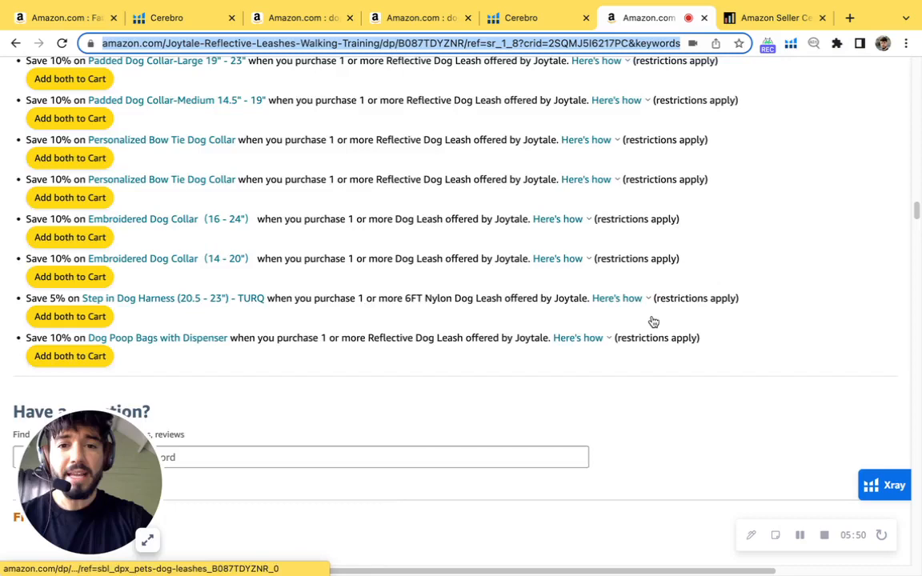
pyautogui.scroll(-3)
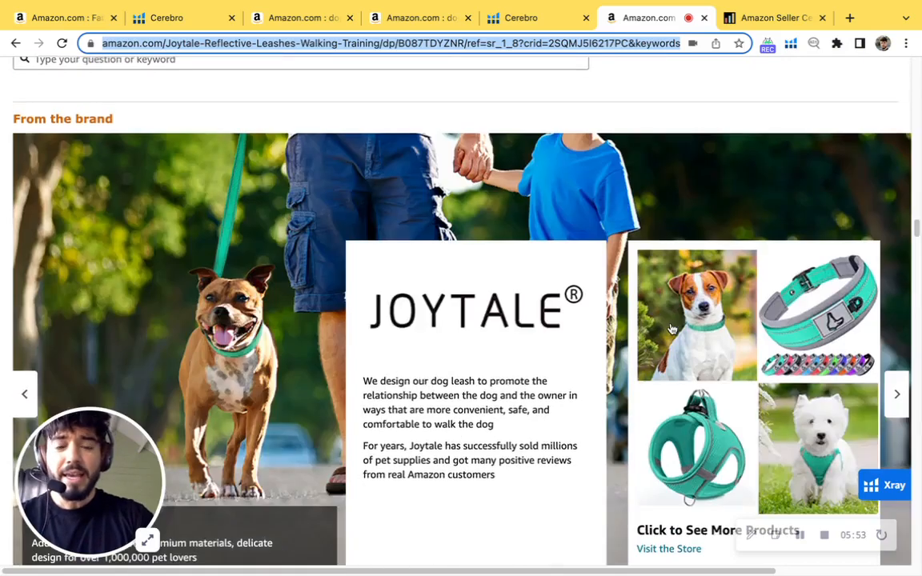
pyautogui.scroll(-3)
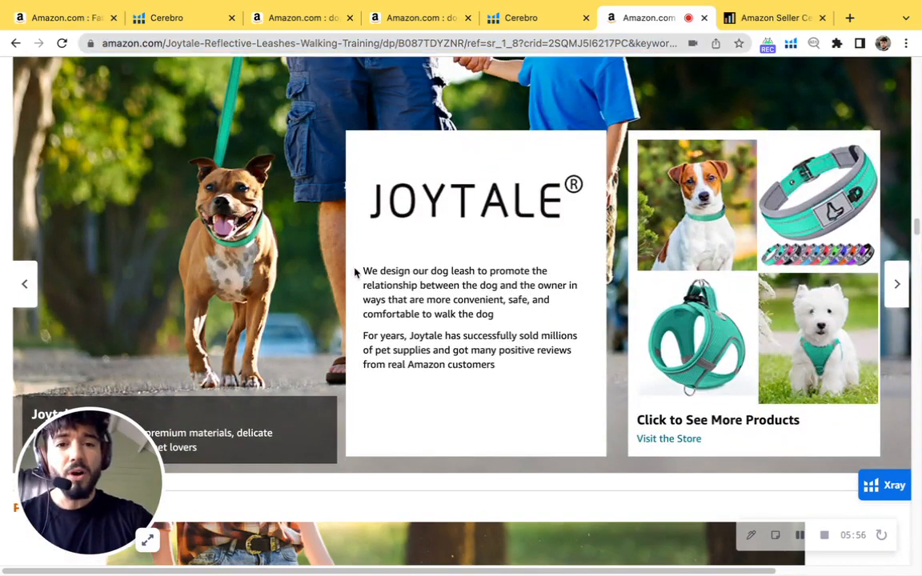
pyautogui.moveTo(363, 271); pyautogui.dragTo(495, 364)
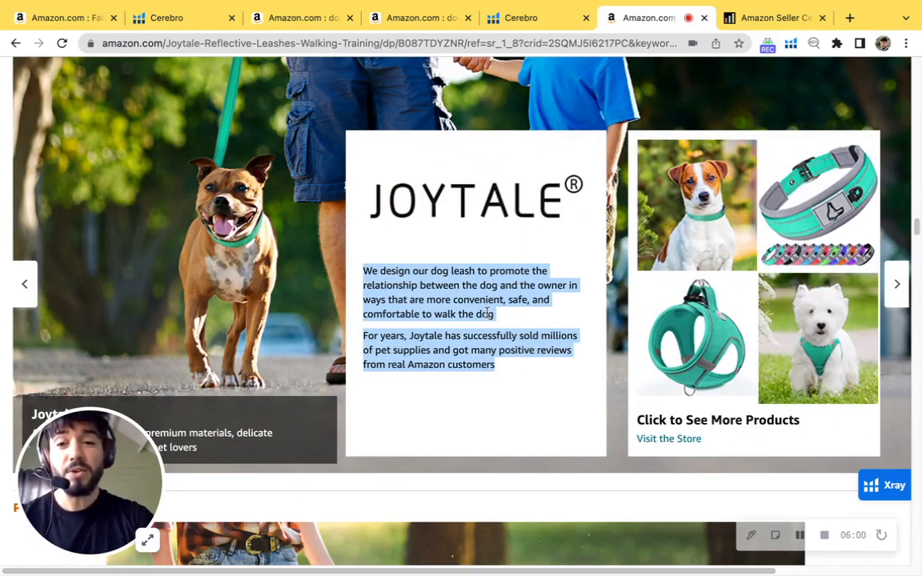
# Step: Review the Joytale size chart and sponsored leashes, then bring up the My Amazon Guy page
pyautogui.scroll(-3)
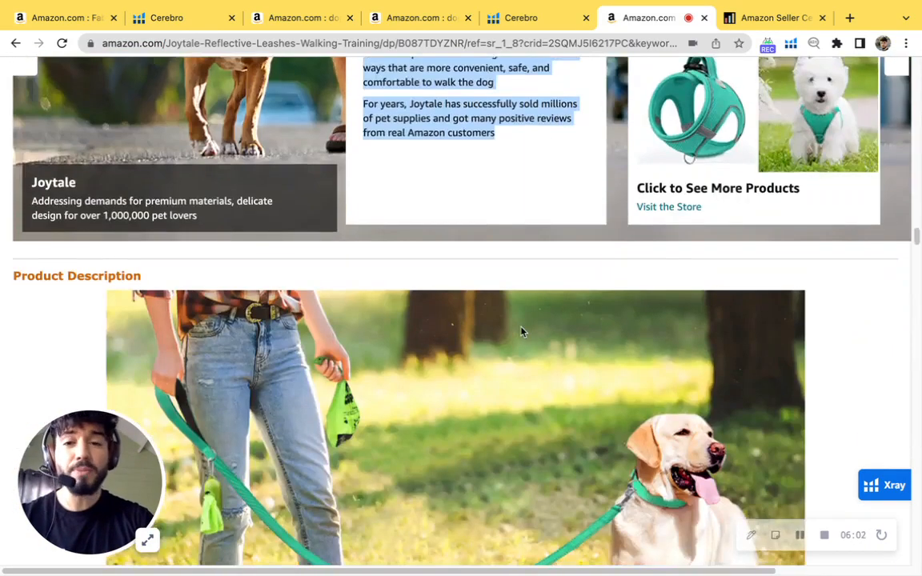
pyautogui.scroll(-3)
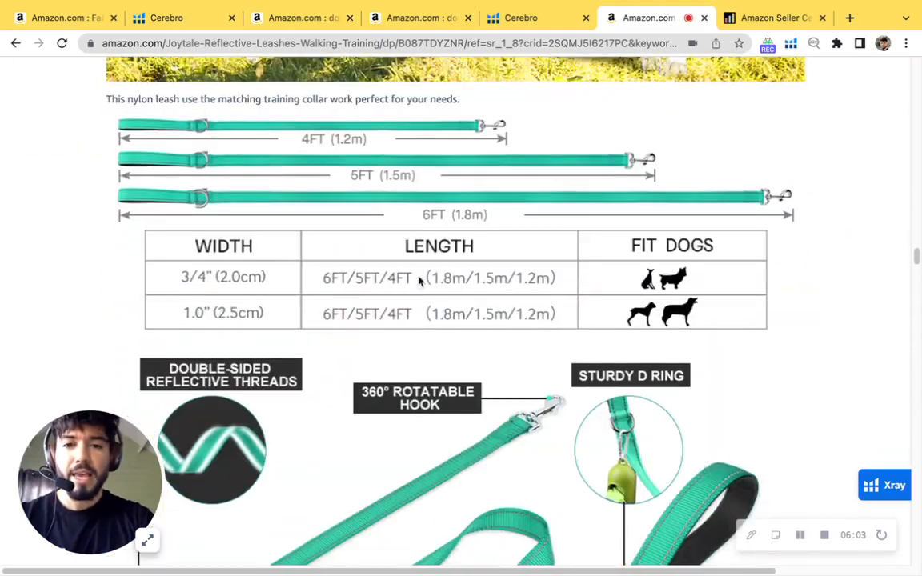
pyautogui.scroll(-3)
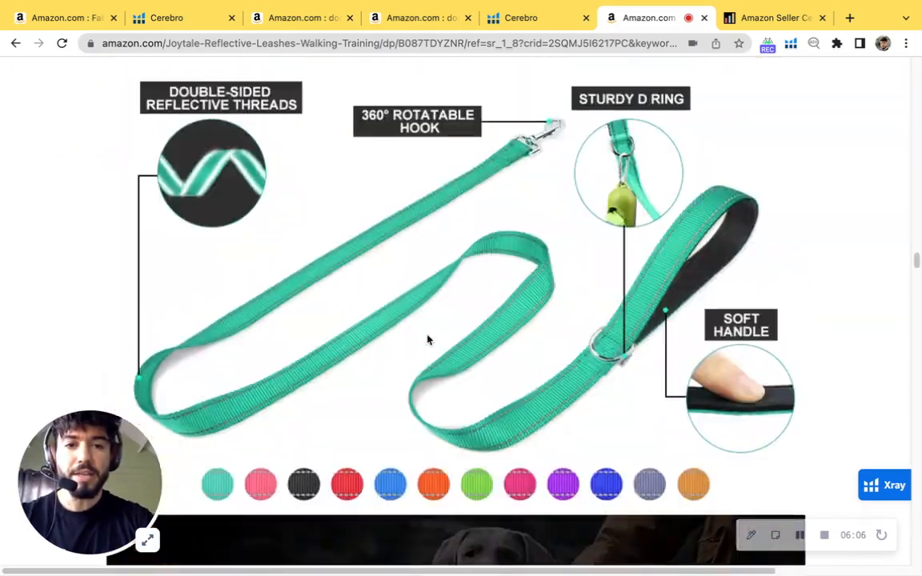
pyautogui.scroll(-3)
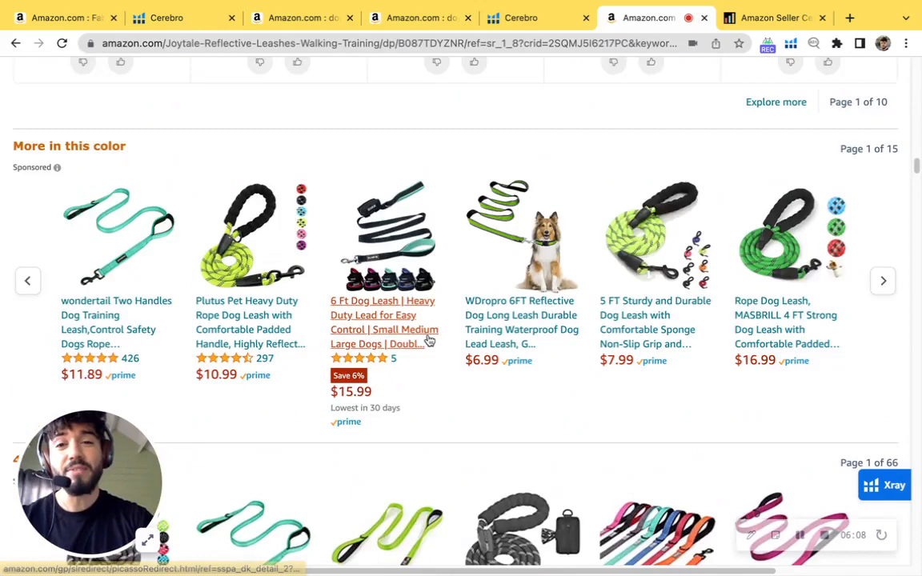
pyautogui.scroll(-3)
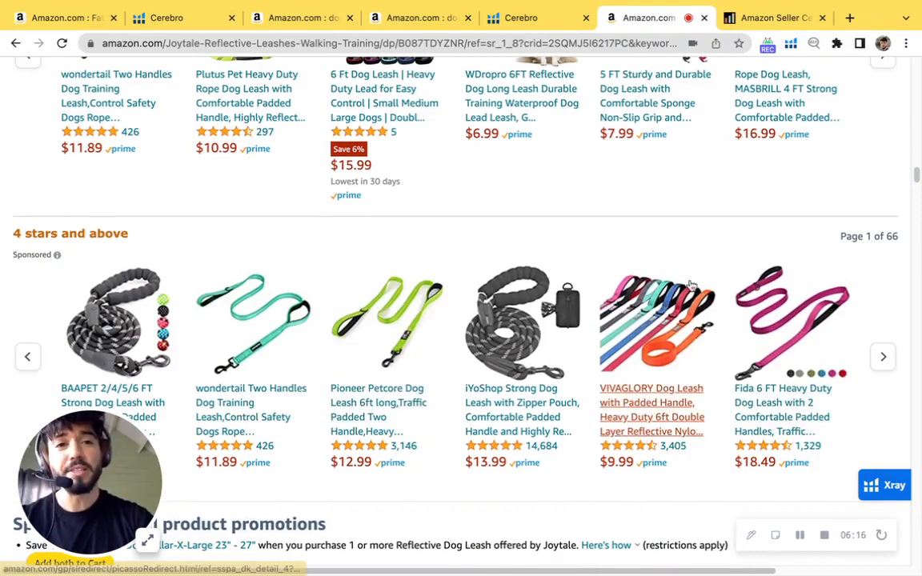
pyautogui.click(772, 17)
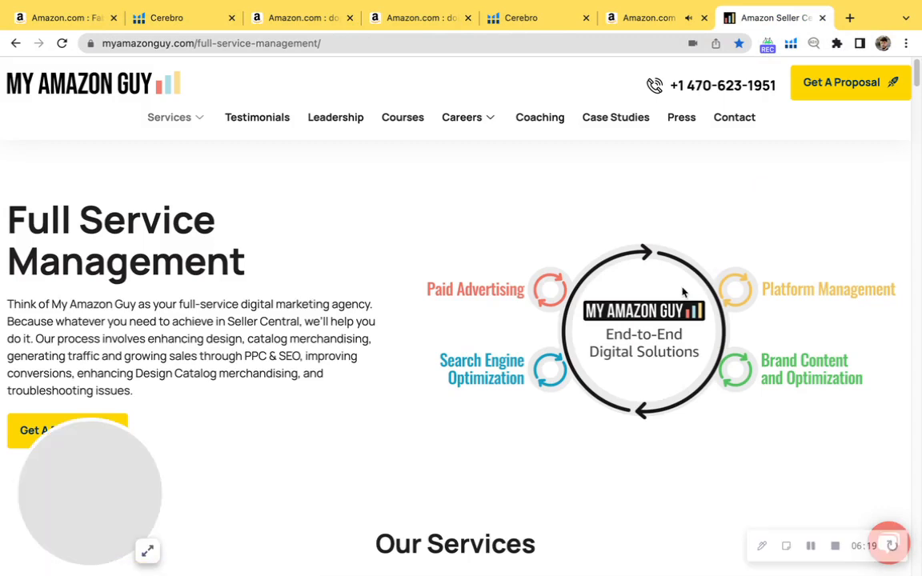